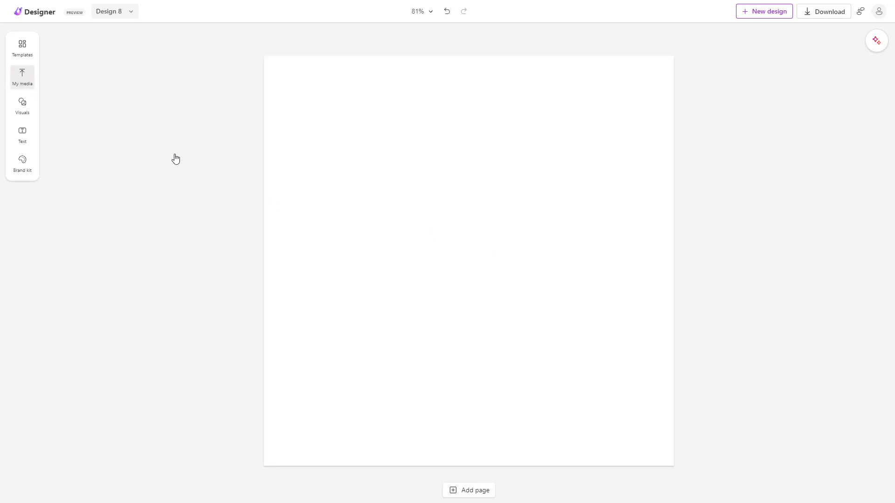
- Show the My media panel with upload sources and previously uploaded images
click(21, 77)
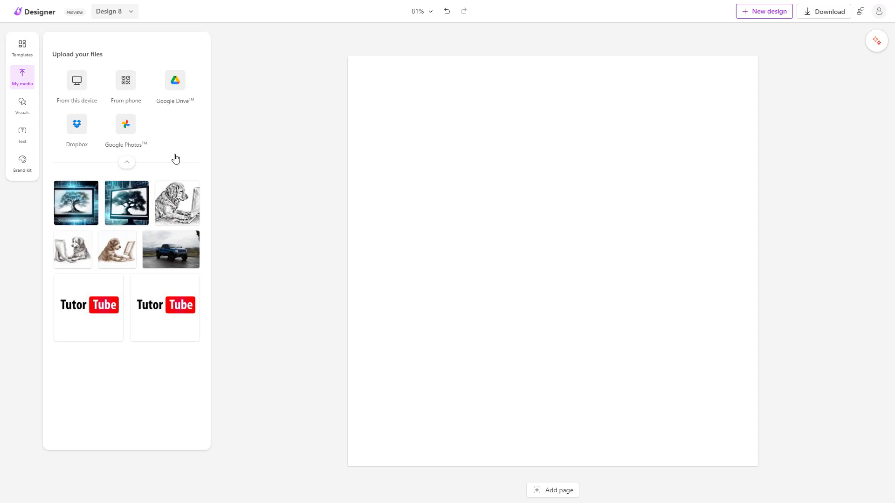
mouse_move(76, 80)
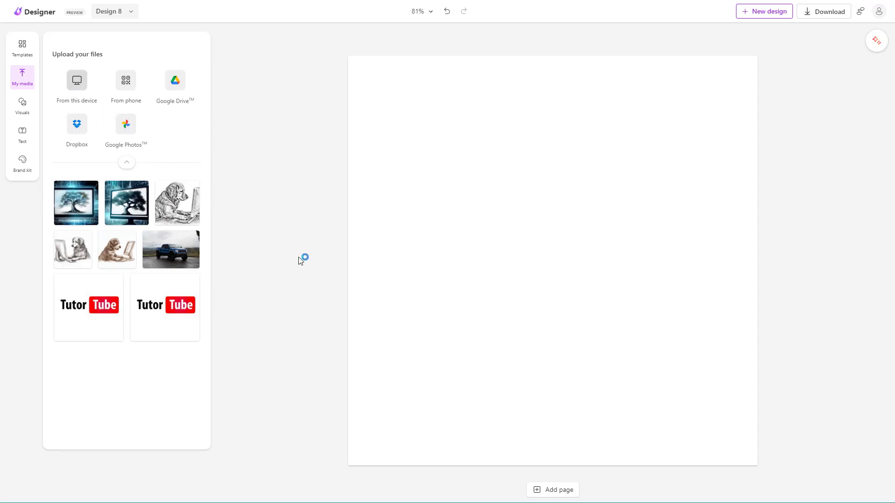
- From this device, select airplane-1807486_1920.jpg and bed-1839564_1920.jpg on the TT (L:) drive
click(76, 83)
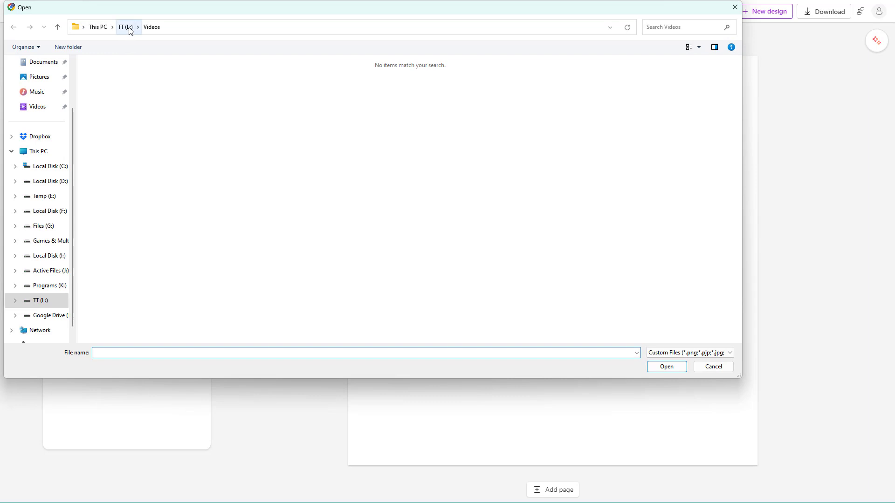
click(124, 27)
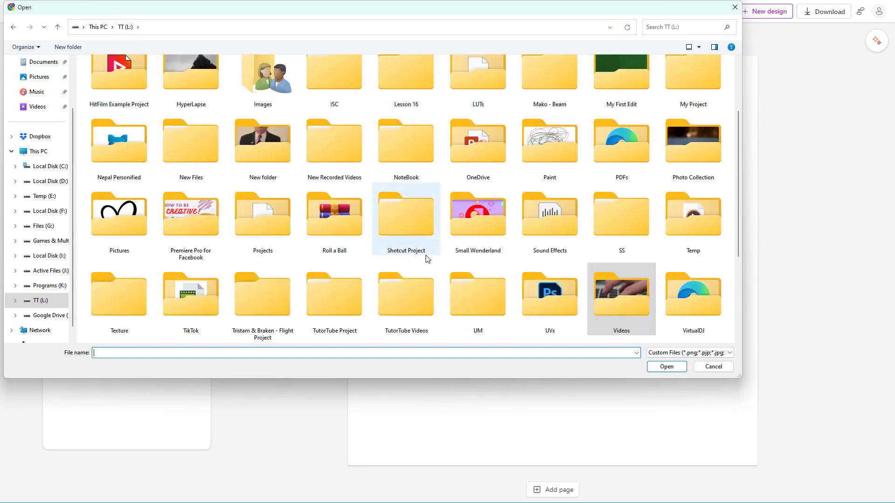
mouse_move(406, 253)
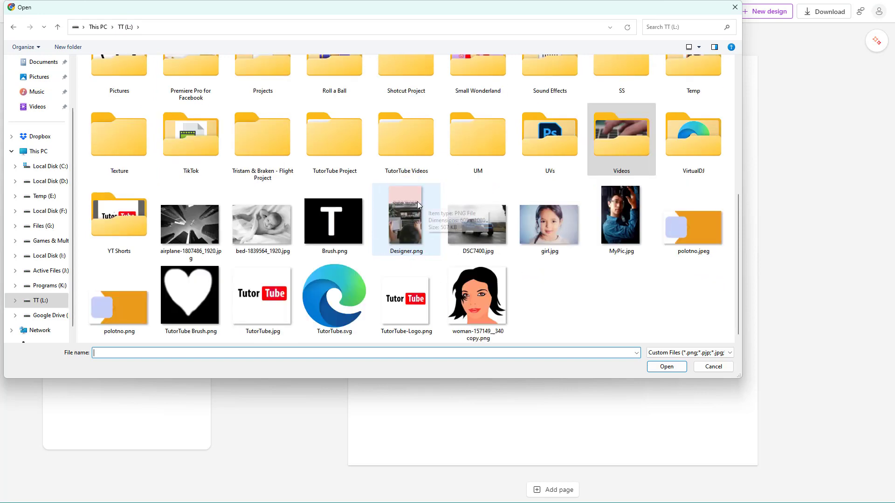
click(549, 219)
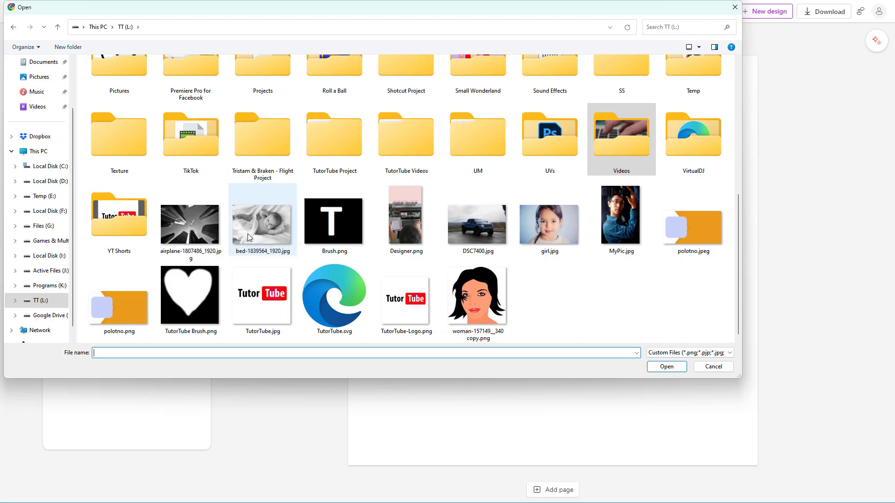
click(190, 223)
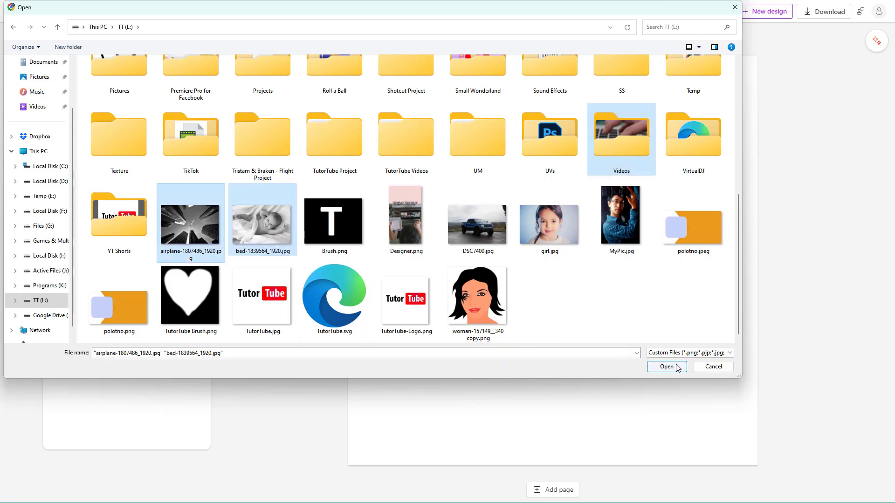
- Upload the airplane and bed photos, then begin another upload from this device
click(665, 368)
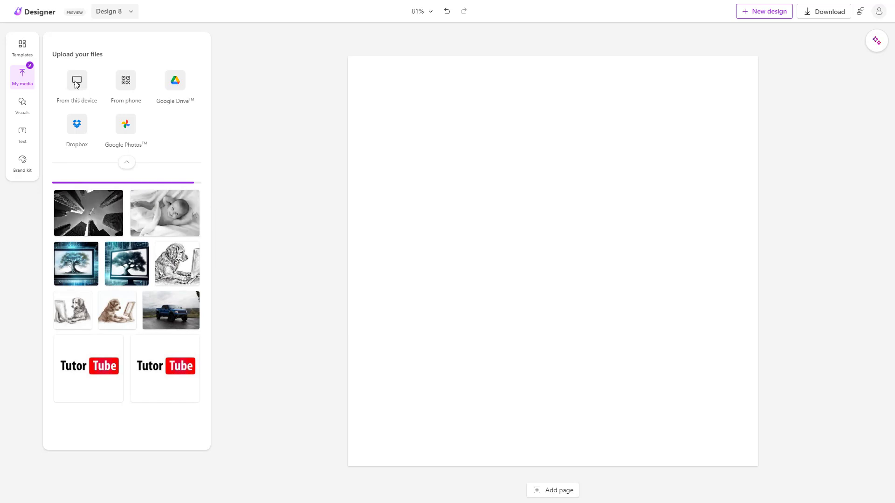
click(76, 80)
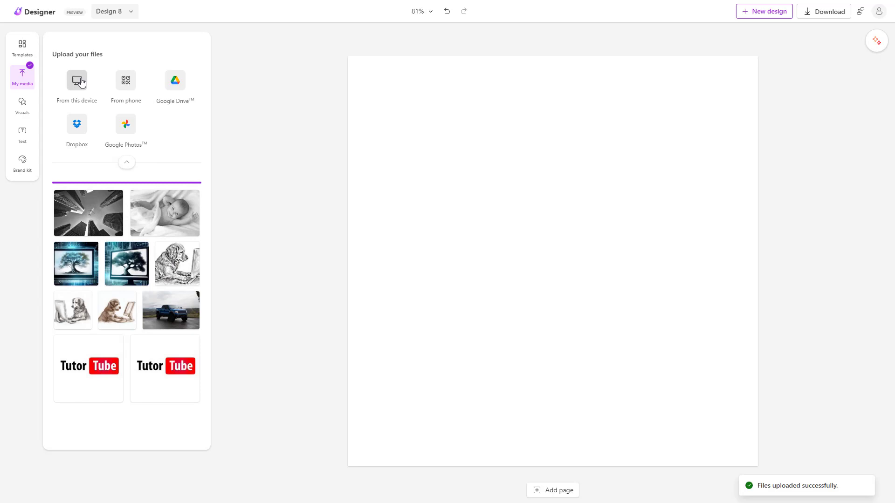
- Upload all six JPG photos from the Images folder into Designer
click(76, 80)
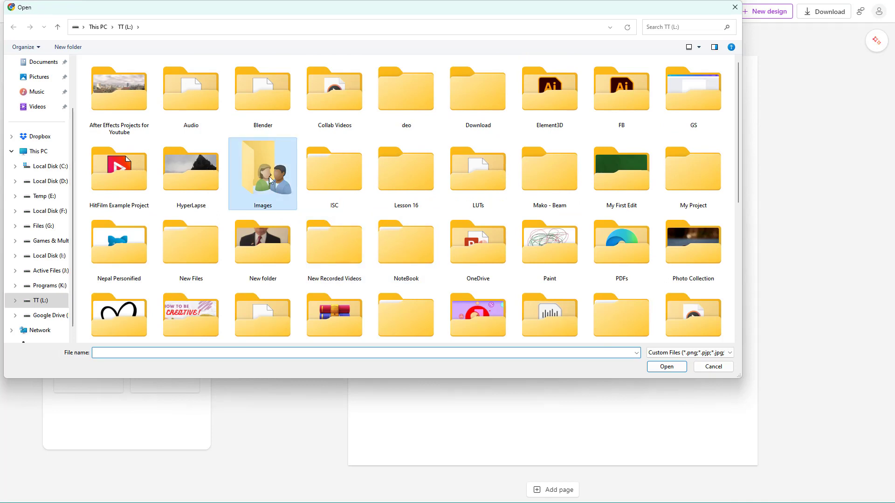
double_click(262, 169)
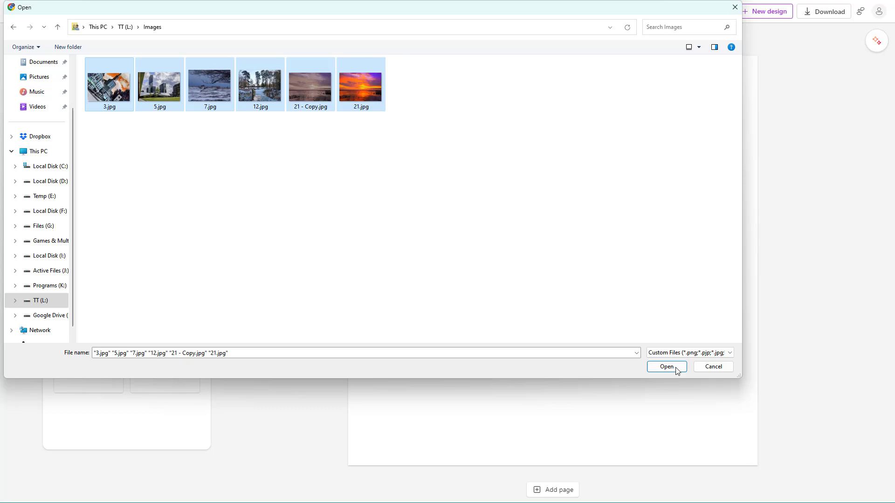
click(664, 366)
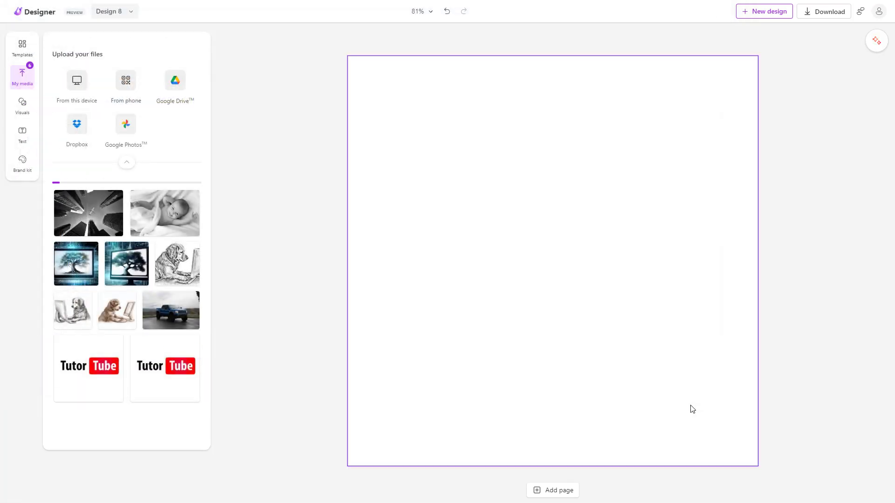